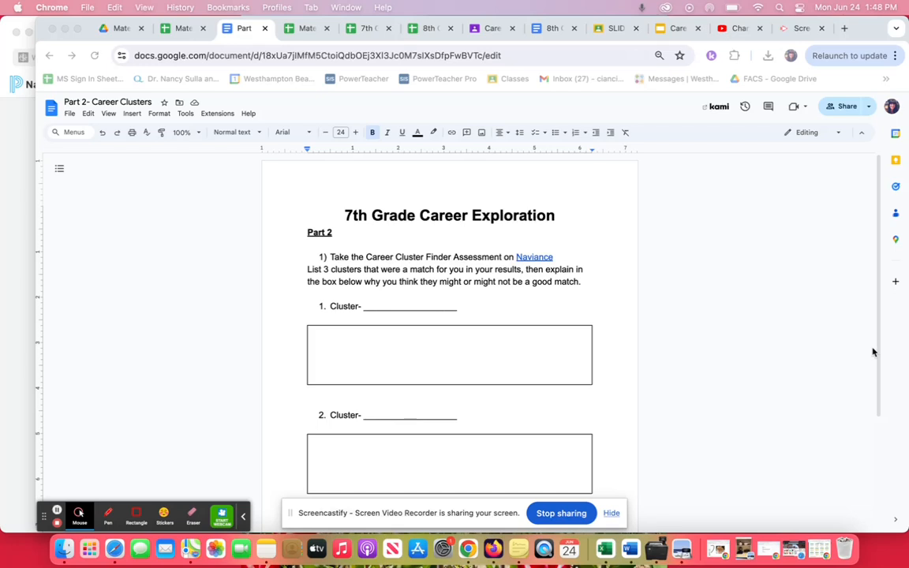
pyautogui.moveTo(839, 345)
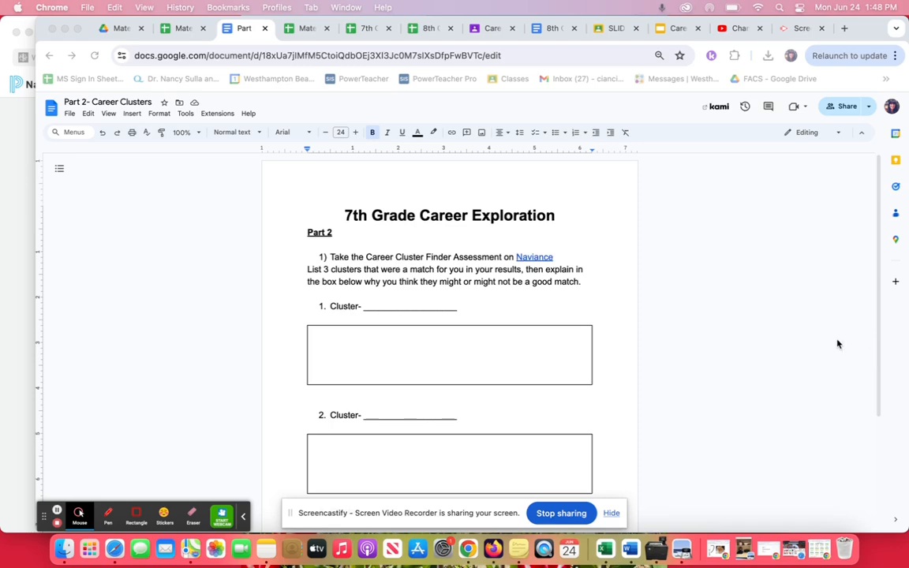
pyautogui.moveTo(442, 265)
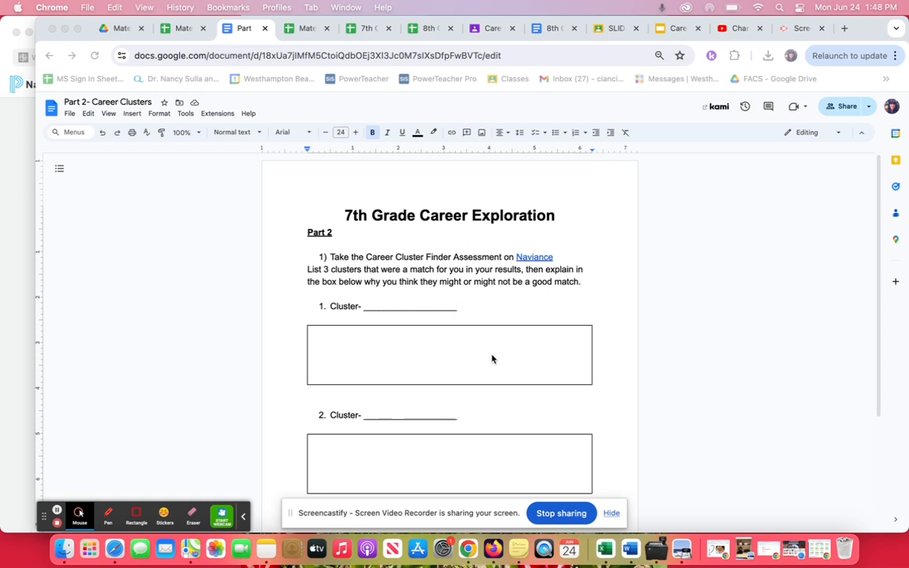
pyautogui.moveTo(439, 284)
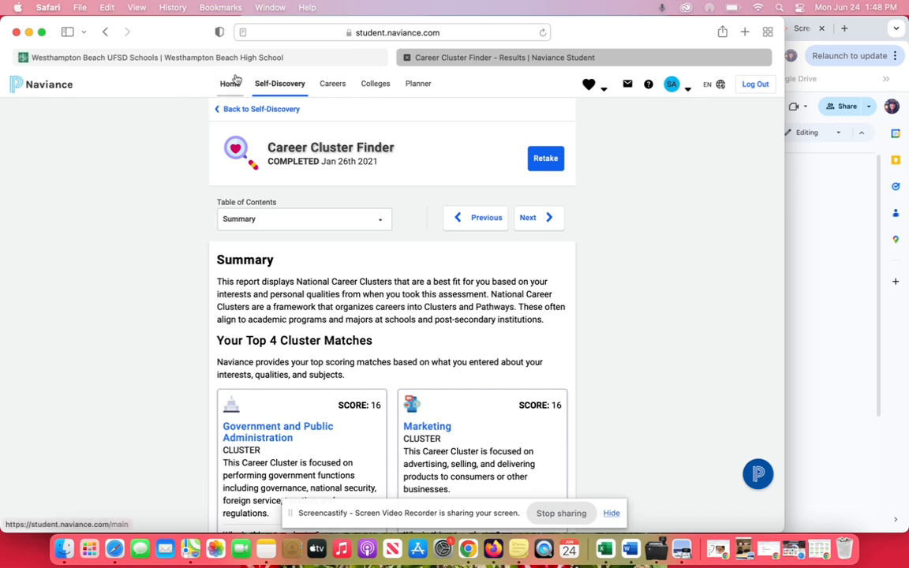
# Step: Navigate from the student home page through the self-discovery tools to the Career Cluster Finder results
pyautogui.click(231, 82)
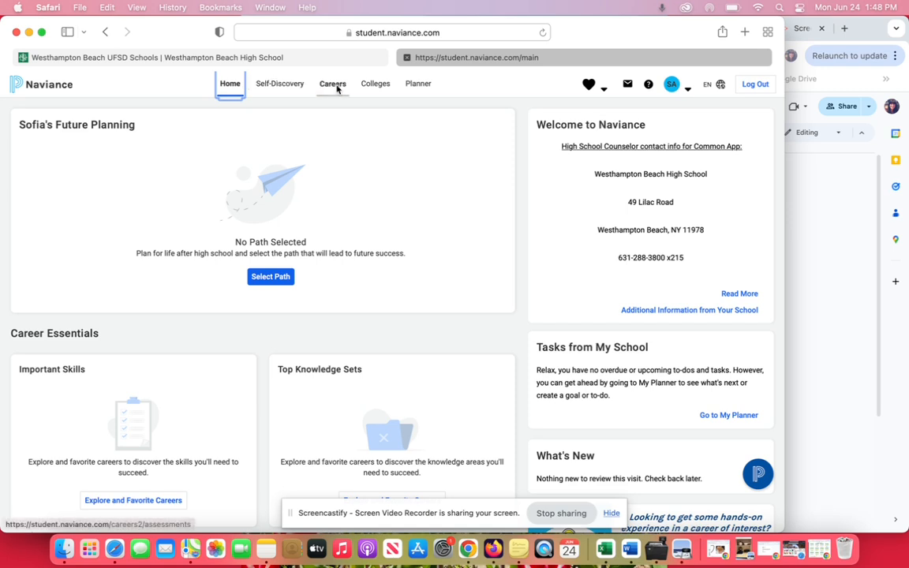
pyautogui.click(279, 82)
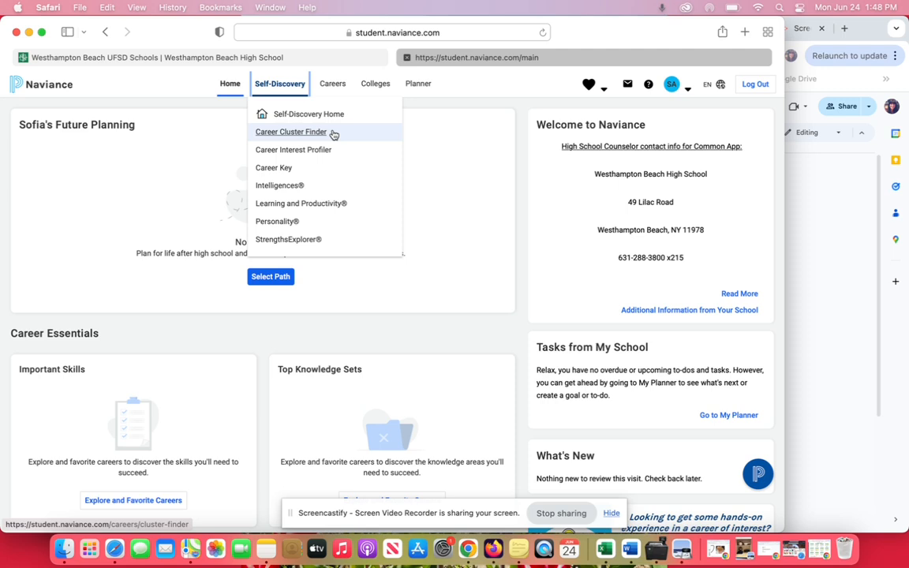
pyautogui.click(291, 133)
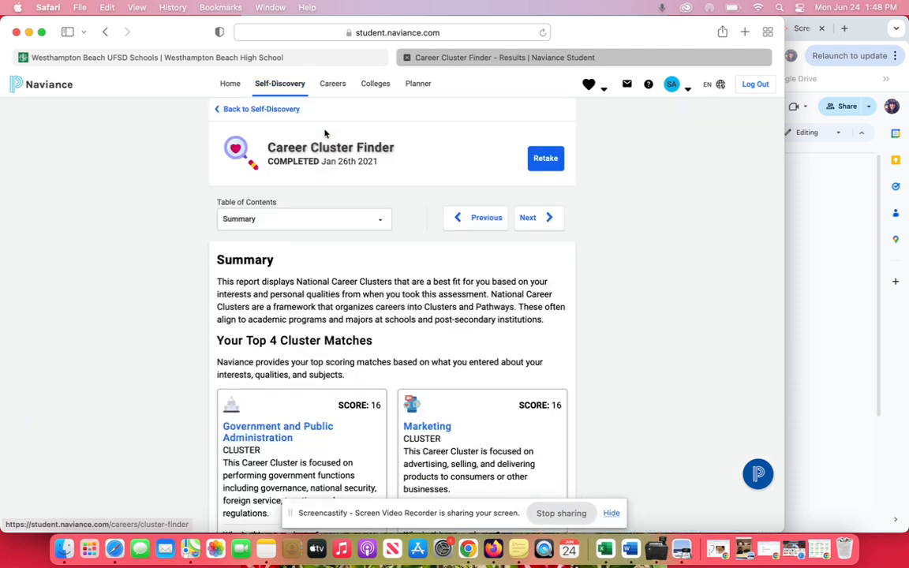
pyautogui.moveTo(697, 333)
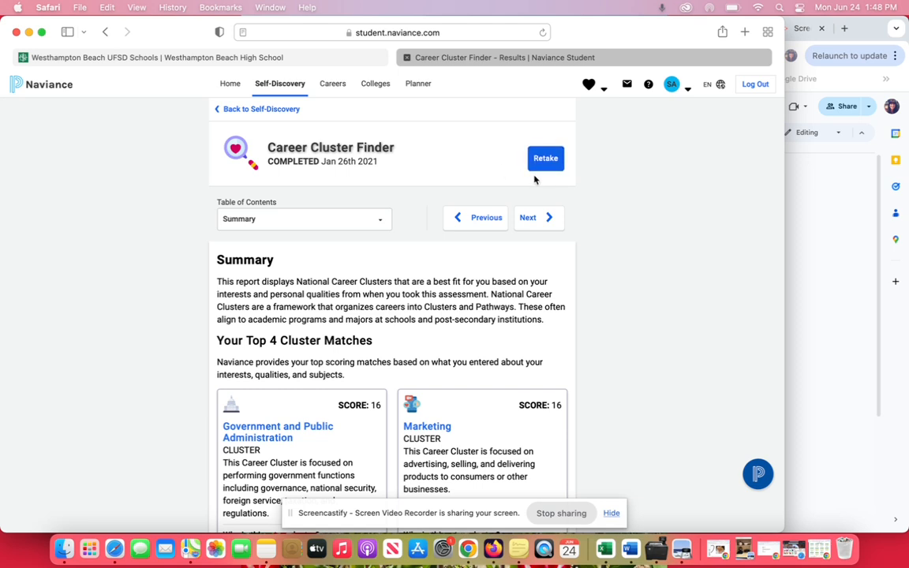
# Step: Scroll through the Top 4 Cluster Matches, including Law, Public Safety and Business Management, with their scores
pyautogui.scroll(-3)
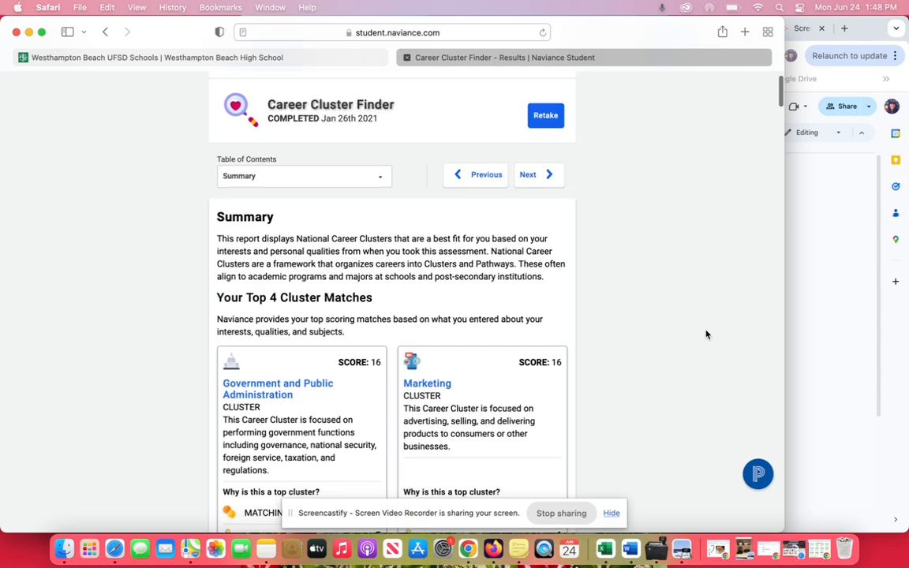
pyautogui.scroll(-3)
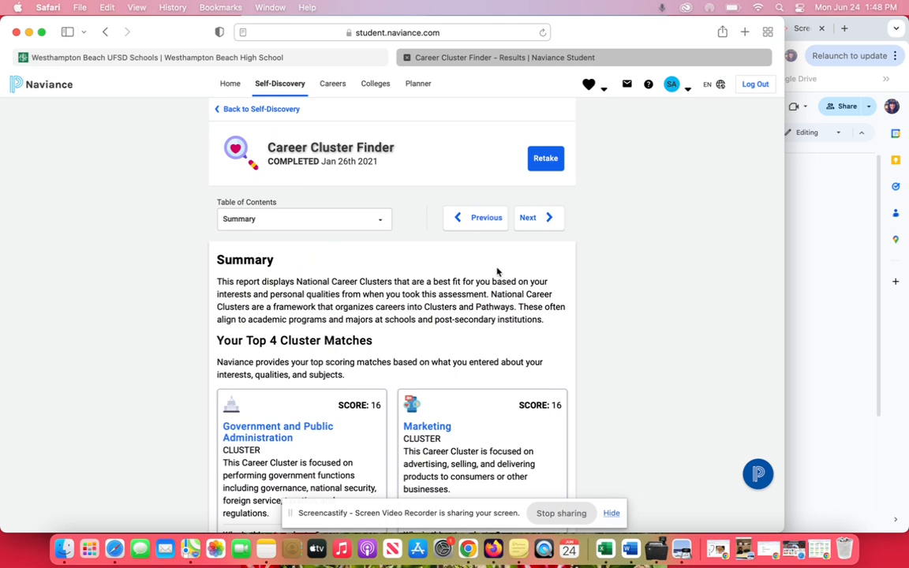
pyautogui.moveTo(574, 194)
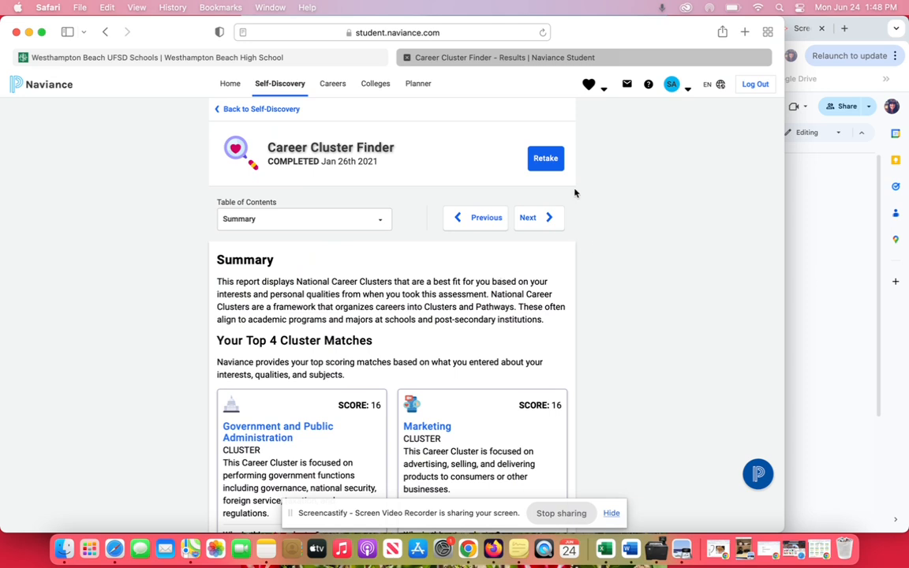
pyautogui.moveTo(669, 180)
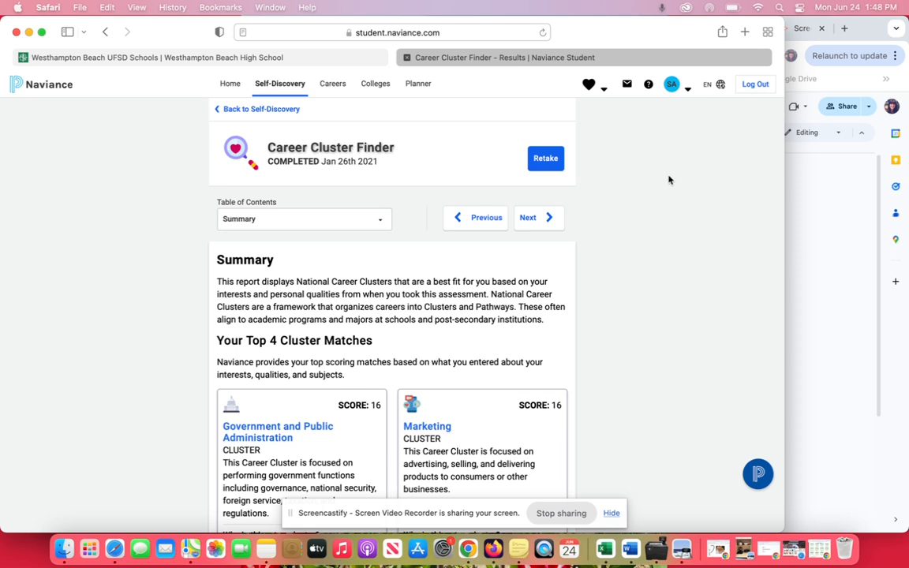
pyautogui.scroll(-3)
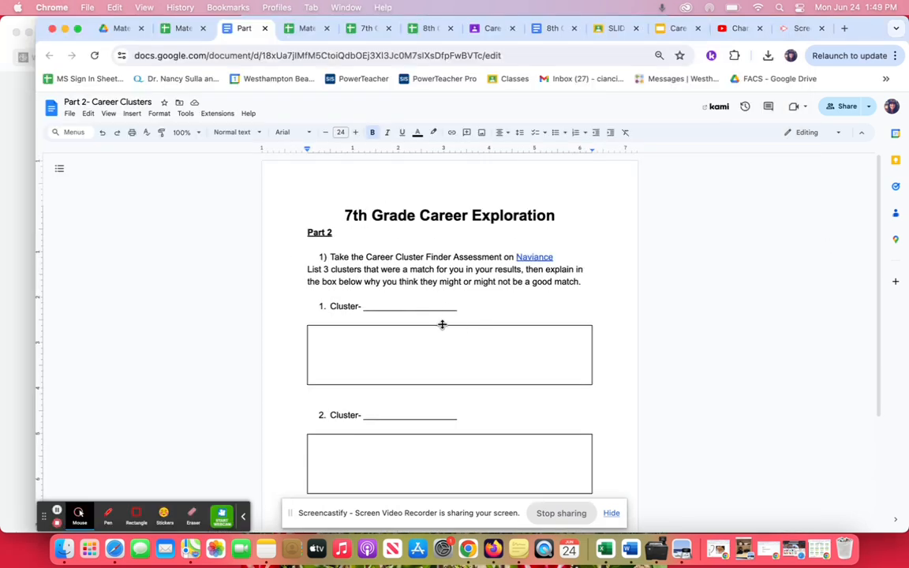
pyautogui.moveTo(297, 265)
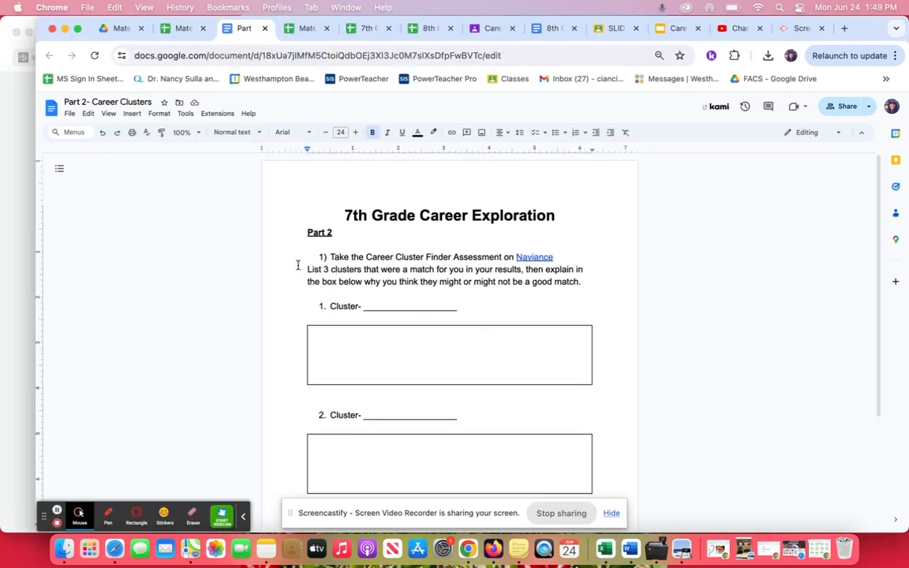
pyautogui.moveTo(490, 277)
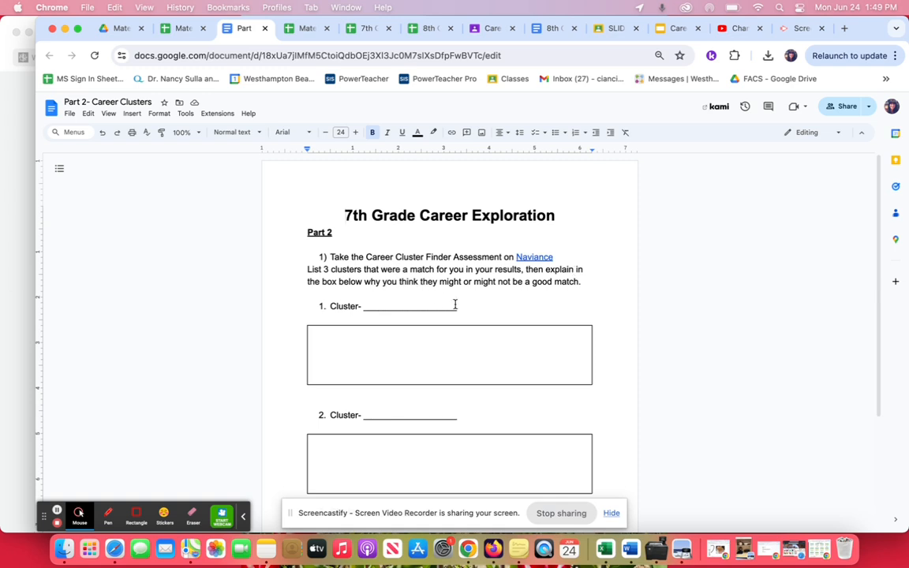
pyautogui.scroll(-3)
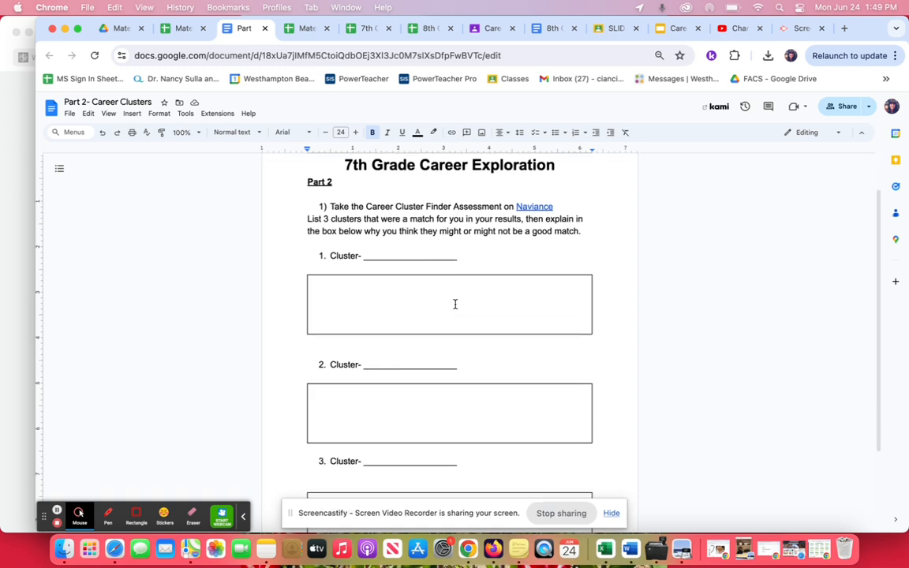
pyautogui.scroll(-3)
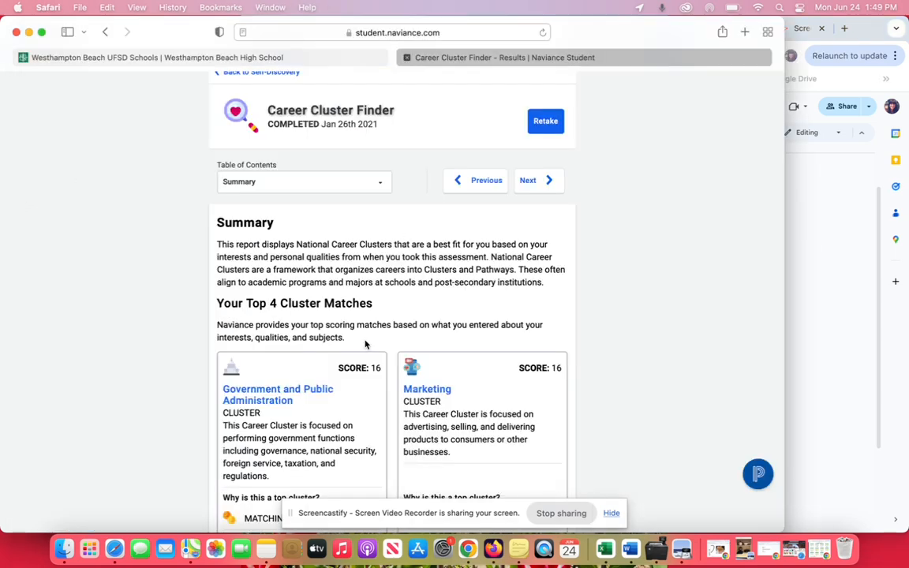
pyautogui.scroll(-3)
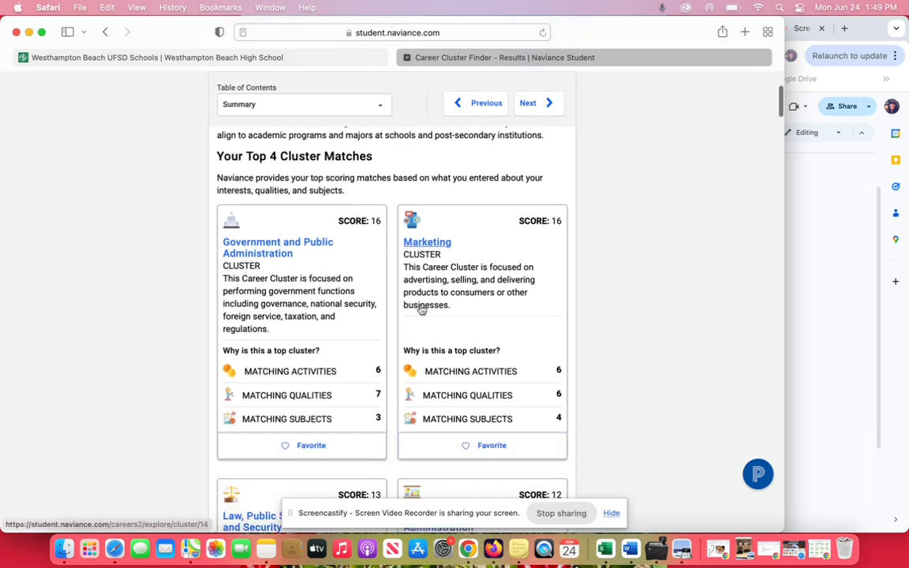
pyautogui.scroll(-3)
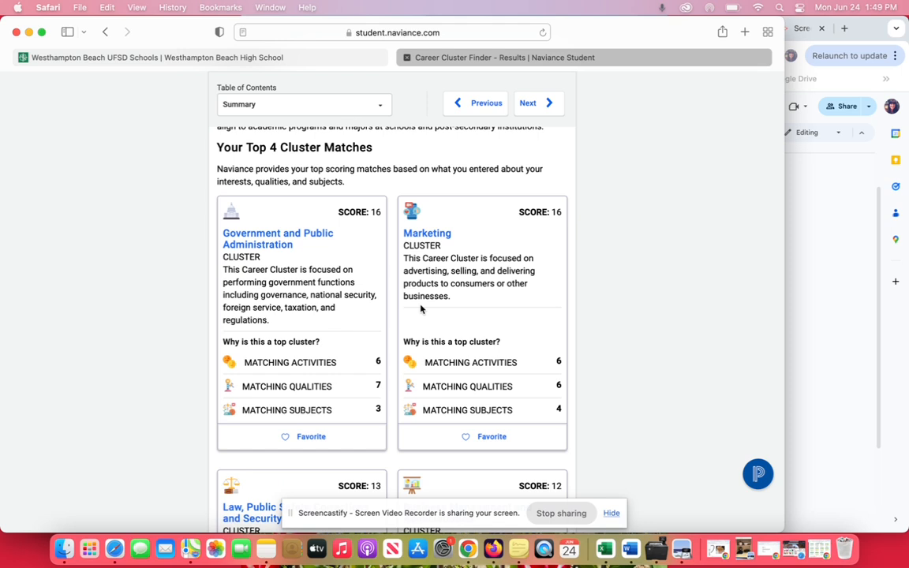
pyautogui.scroll(-3)
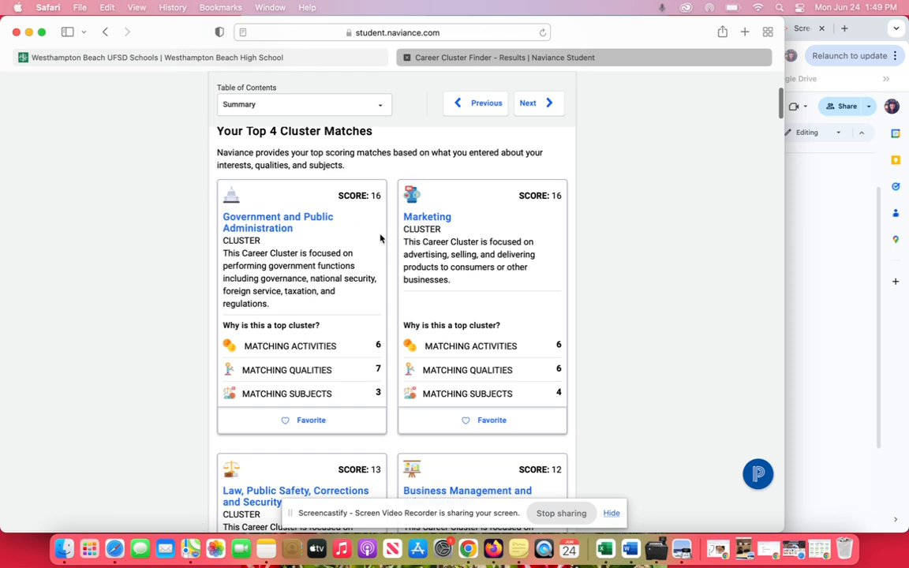
pyautogui.moveTo(517, 225)
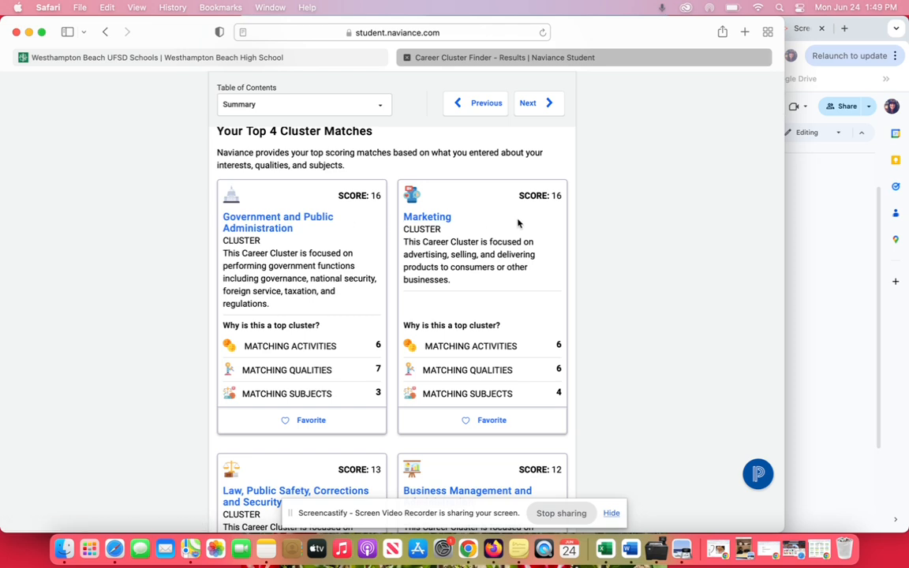
pyautogui.moveTo(547, 218)
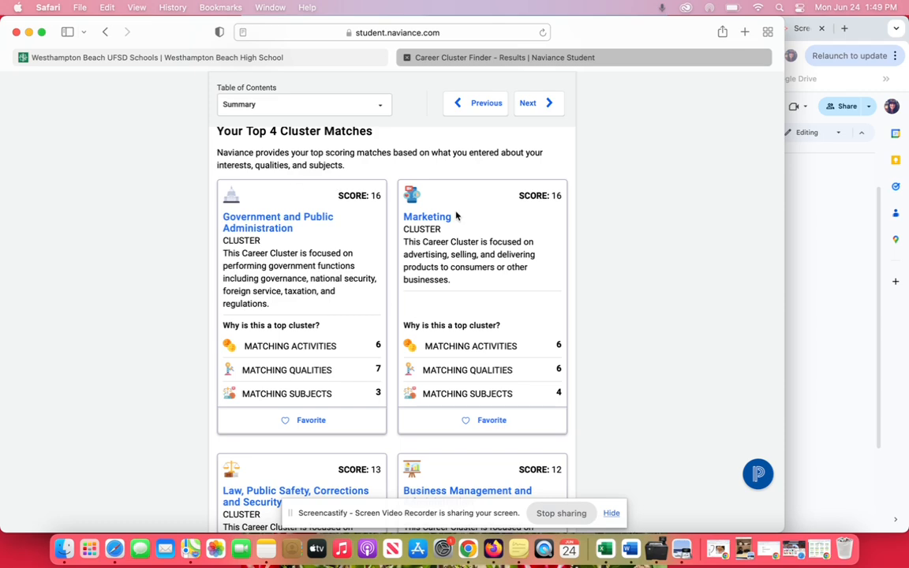
pyautogui.scroll(-3)
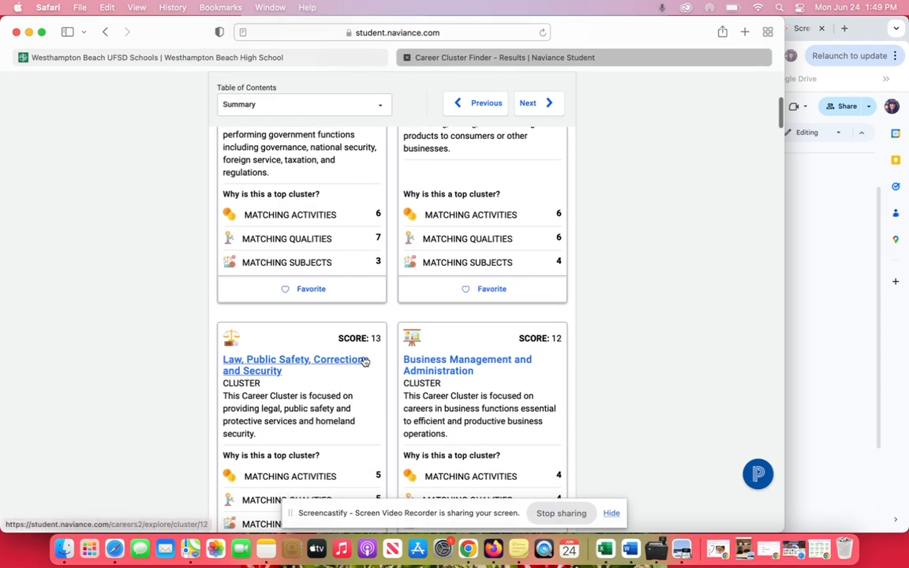
pyautogui.moveTo(363, 394)
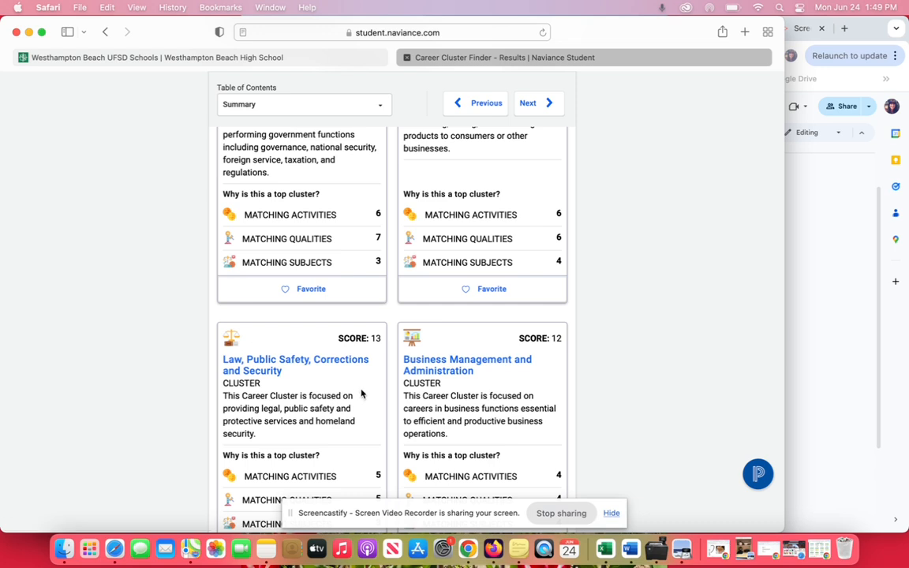
pyautogui.moveTo(309, 423)
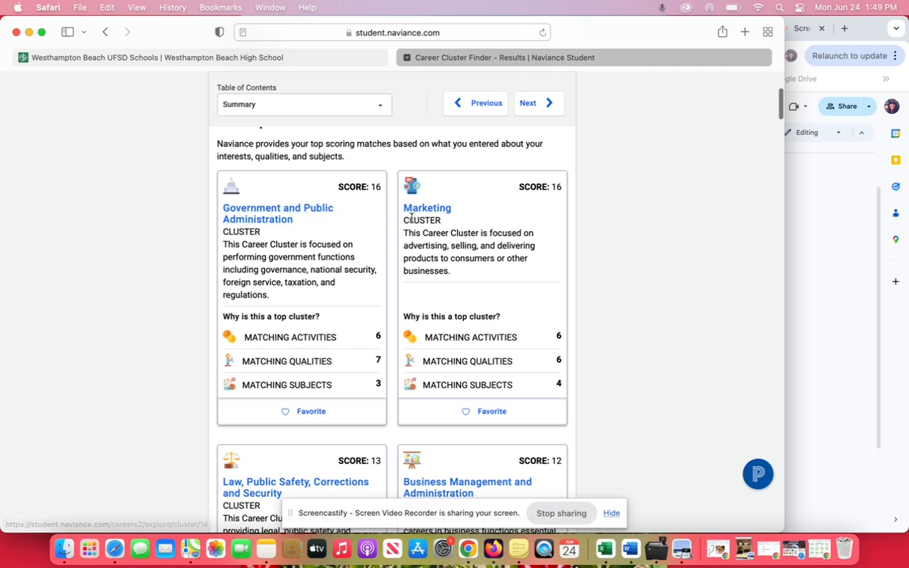
pyautogui.scroll(-3)
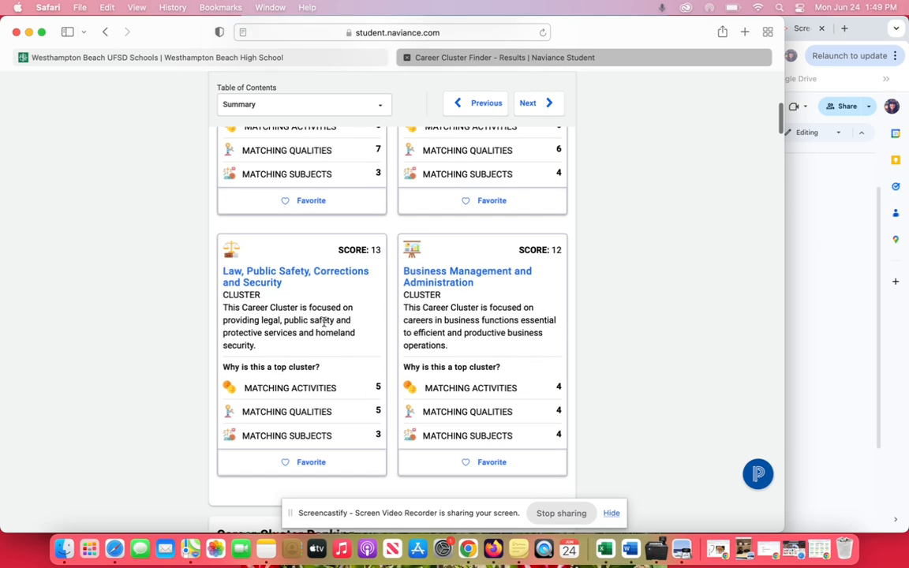
pyautogui.scroll(3)
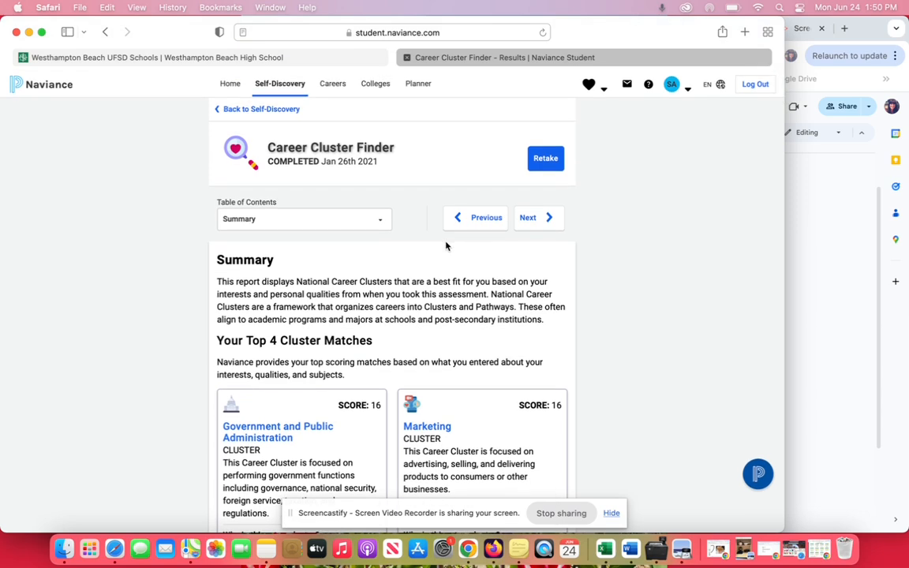
pyautogui.scroll(-3)
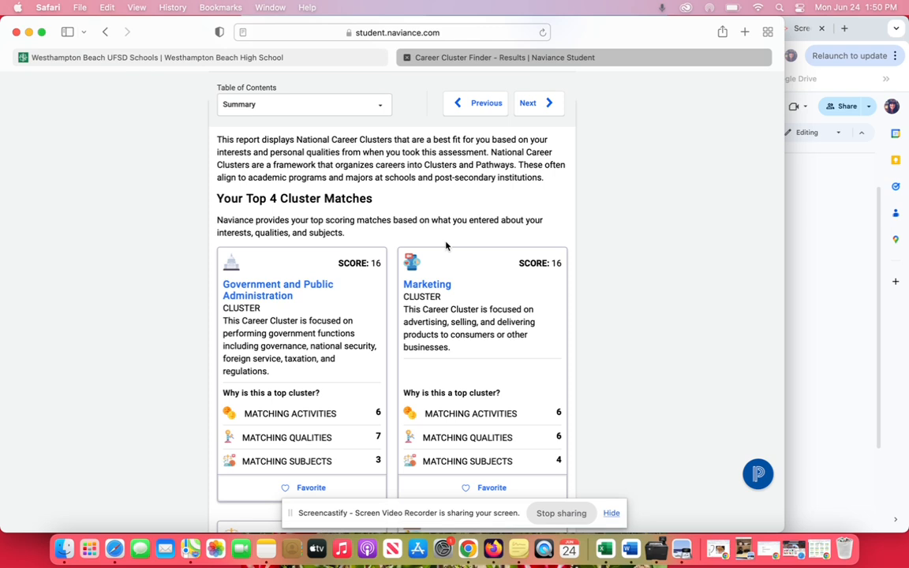
pyautogui.moveTo(359, 205)
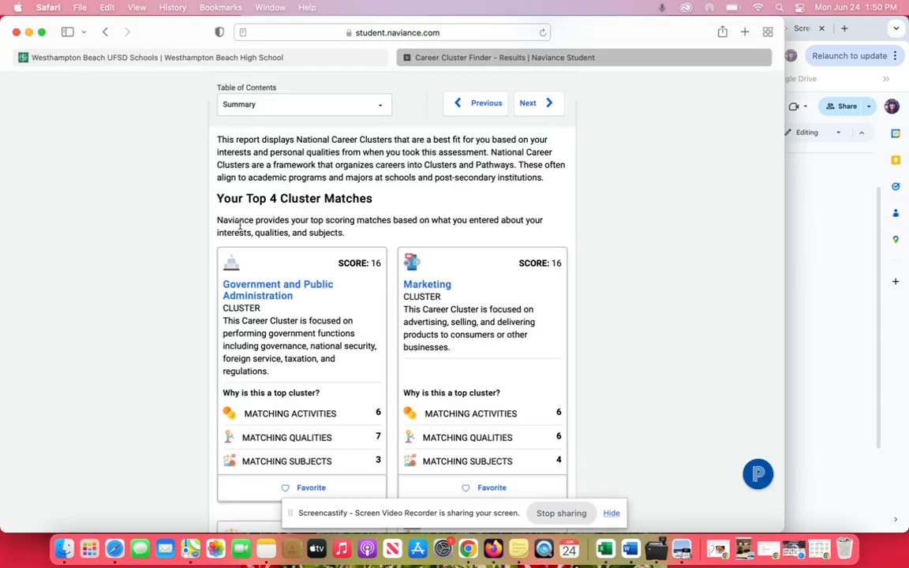
pyautogui.doubleClick(278, 291)
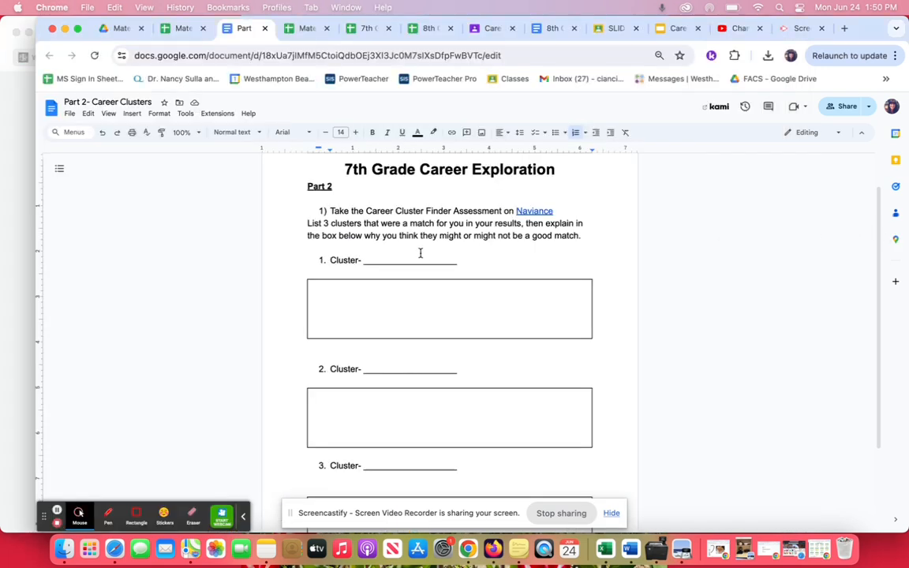
# Step: Place the cursor on the empty Cluster lines of the 7th Grade Career Exploration worksheet
pyautogui.click(366, 308)
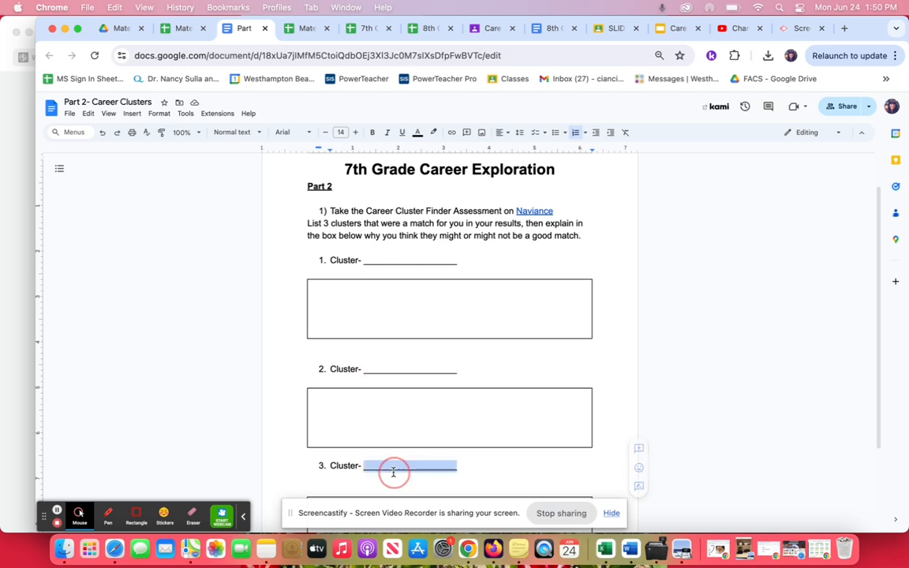
pyautogui.click(449, 307)
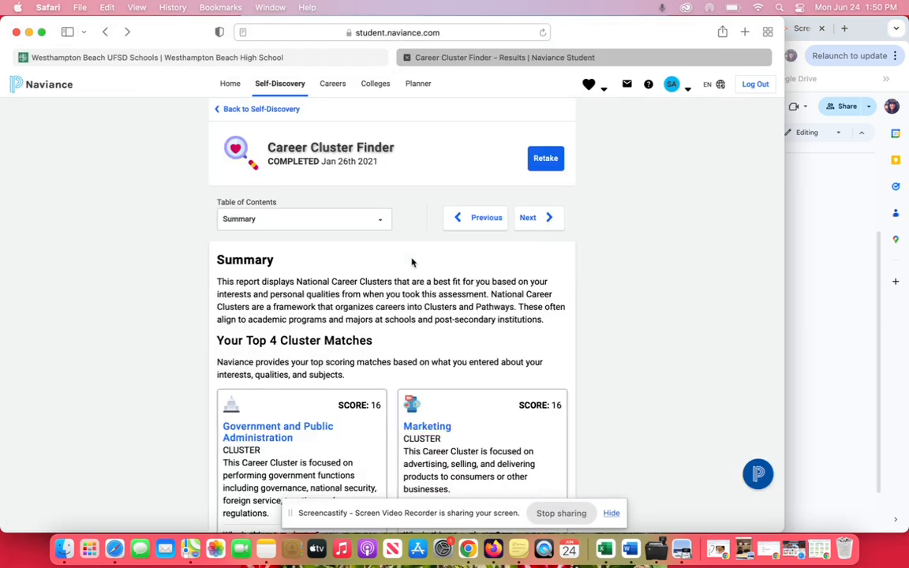
# Step: Scroll down to the Government and Public Administration cluster card with its full description
pyautogui.scroll(-3)
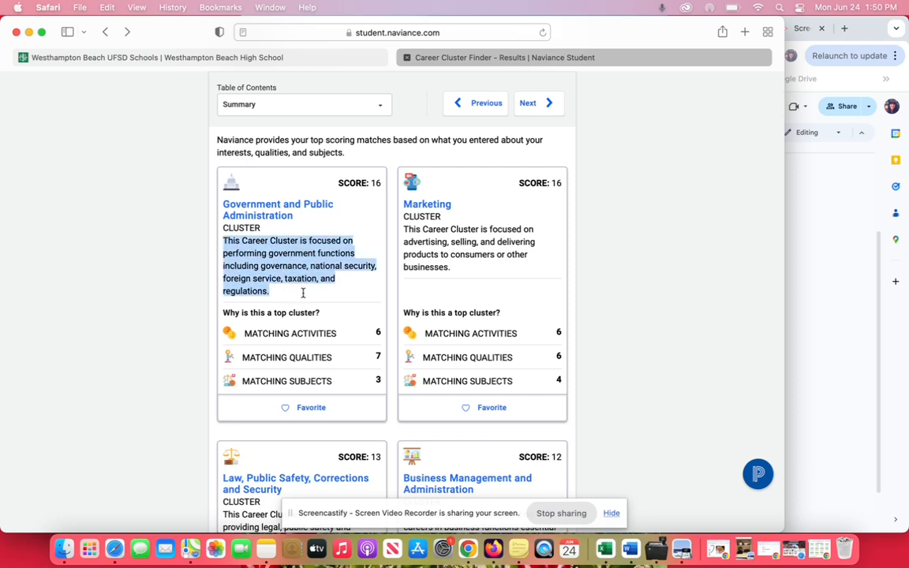
# Step: View the Government and Public Administration cluster page and highlight its Overview paragraph
pyautogui.click(278, 209)
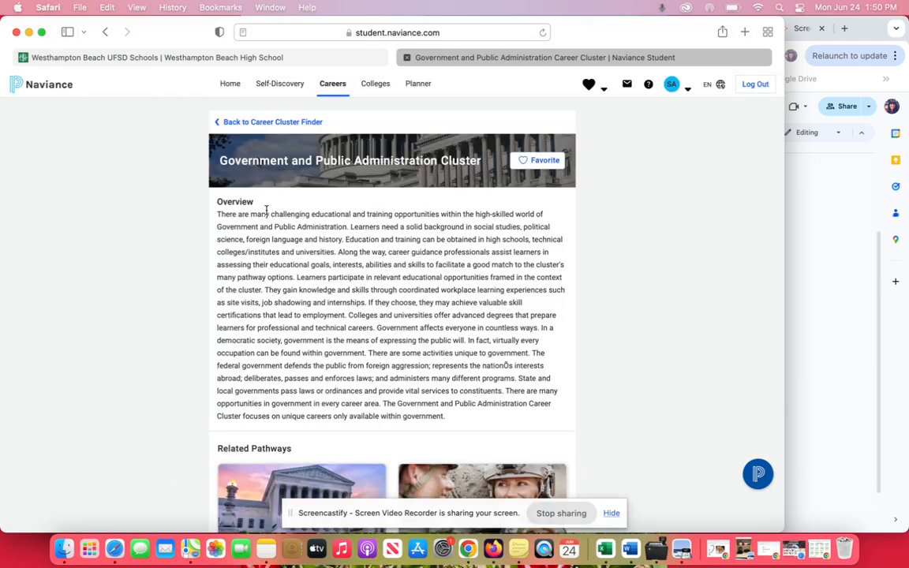
pyautogui.moveTo(265, 210); pyautogui.dragTo(420, 391)
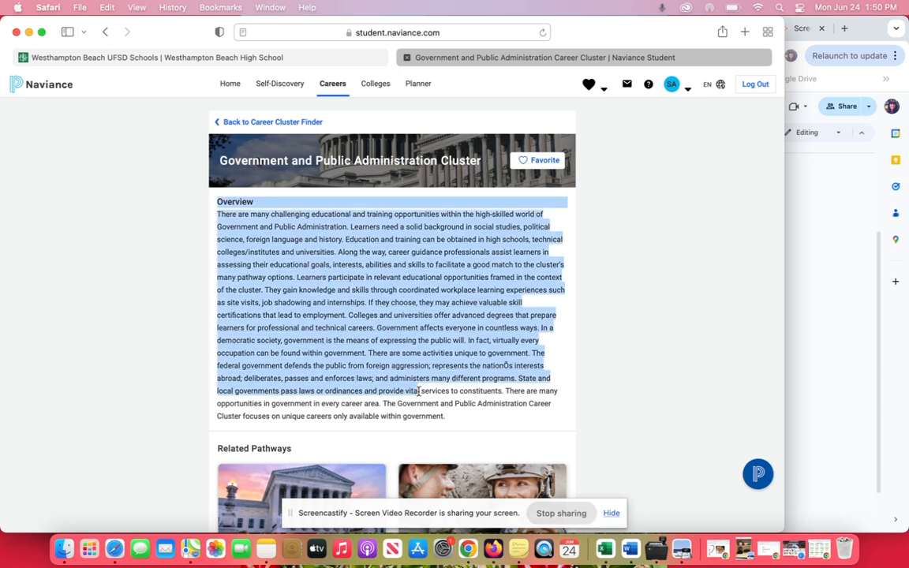
# Step: Scroll through the Related Pathways cards such as Governance and National Security
pyautogui.scroll(-3)
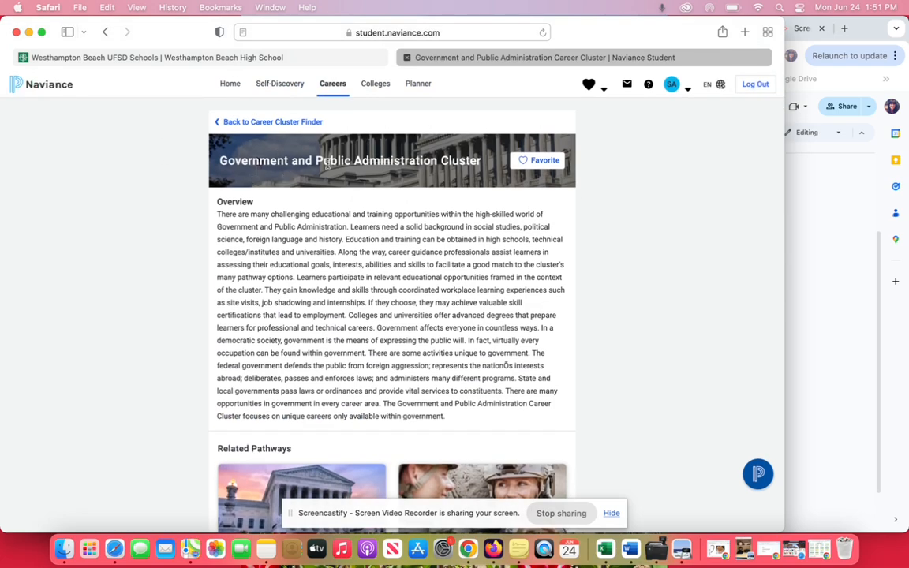
pyautogui.scroll(-3)
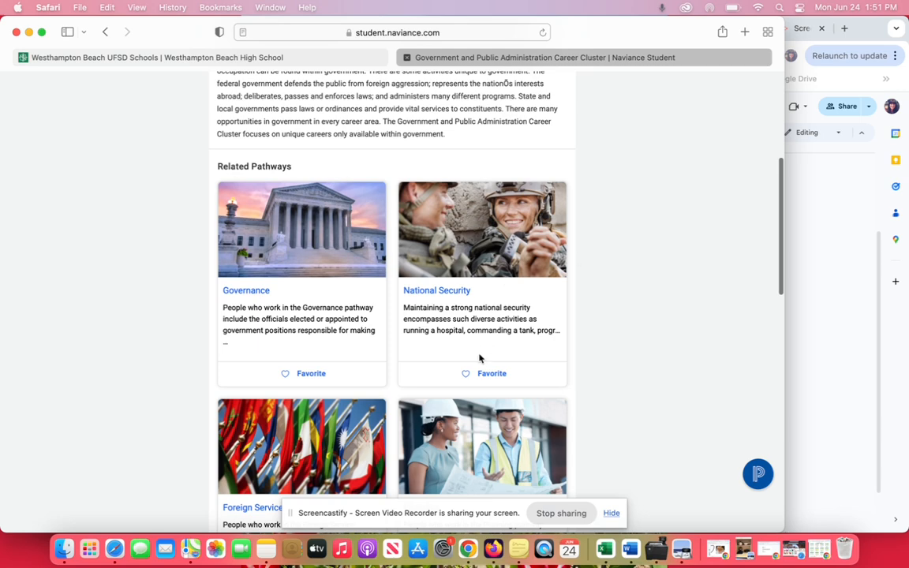
pyautogui.scroll(-3)
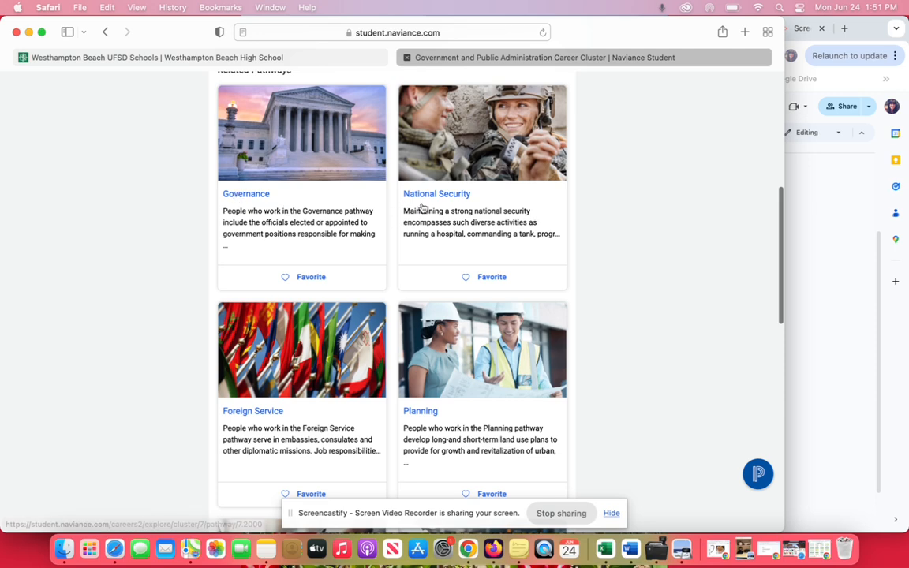
pyautogui.scroll(-3)
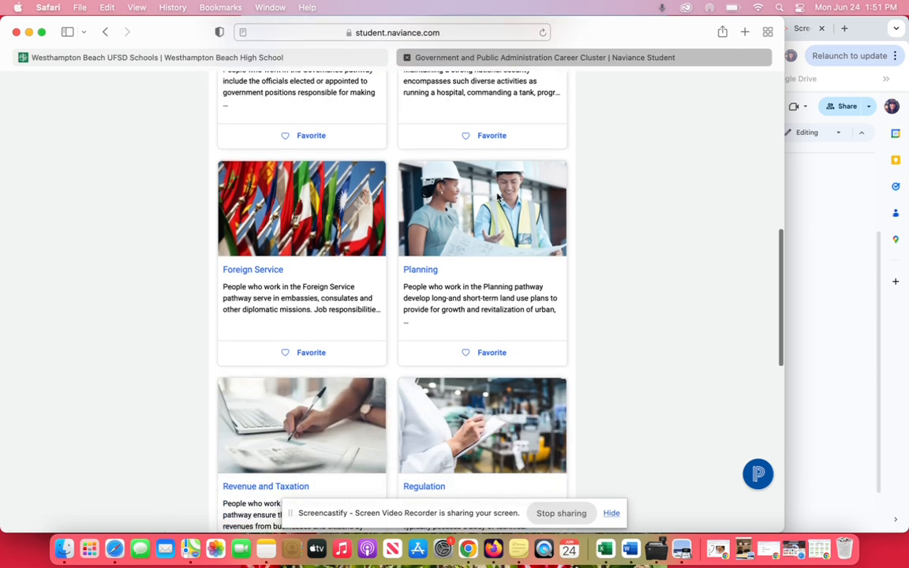
pyautogui.scroll(-3)
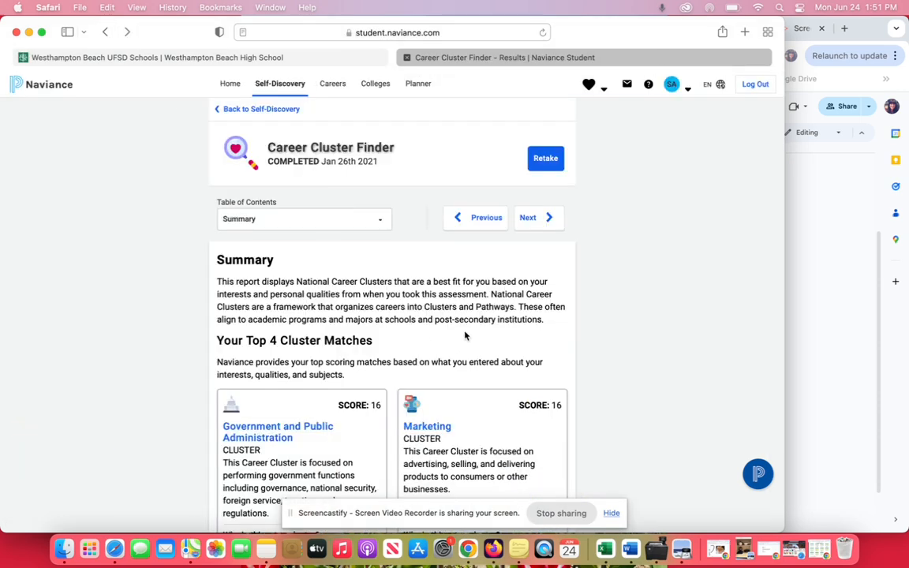
# Step: Highlight the Government and Public Administration description on the Career Cluster Finder summary
pyautogui.scroll(-3)
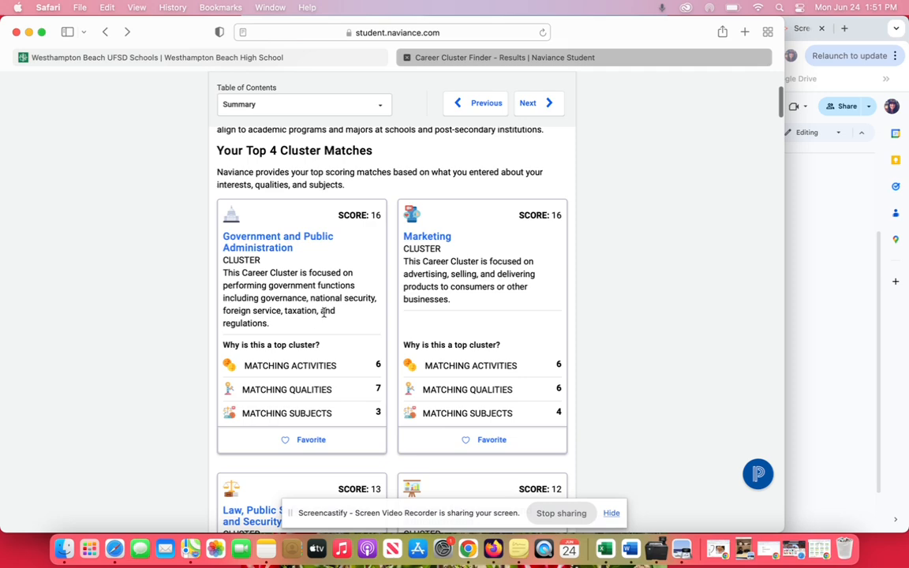
pyautogui.moveTo(224, 272); pyautogui.dragTo(268, 322)
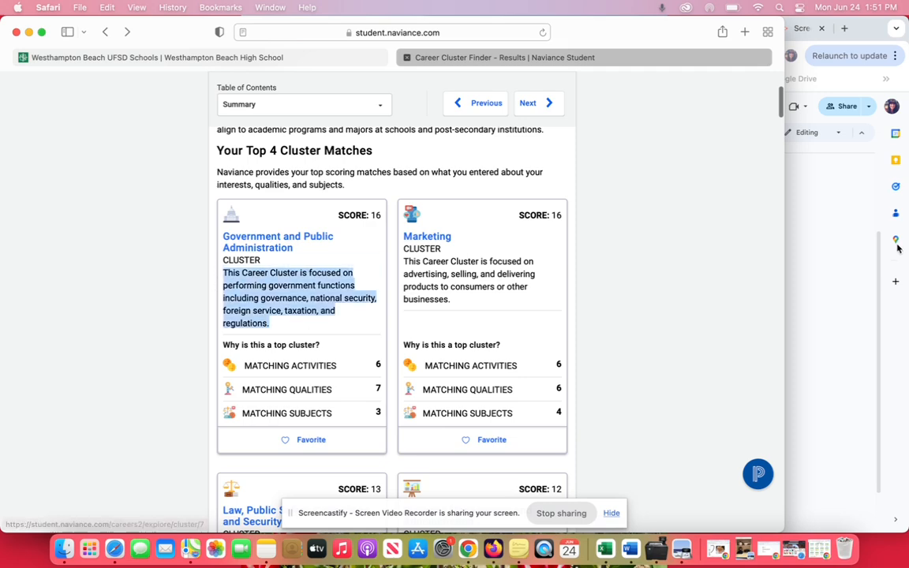